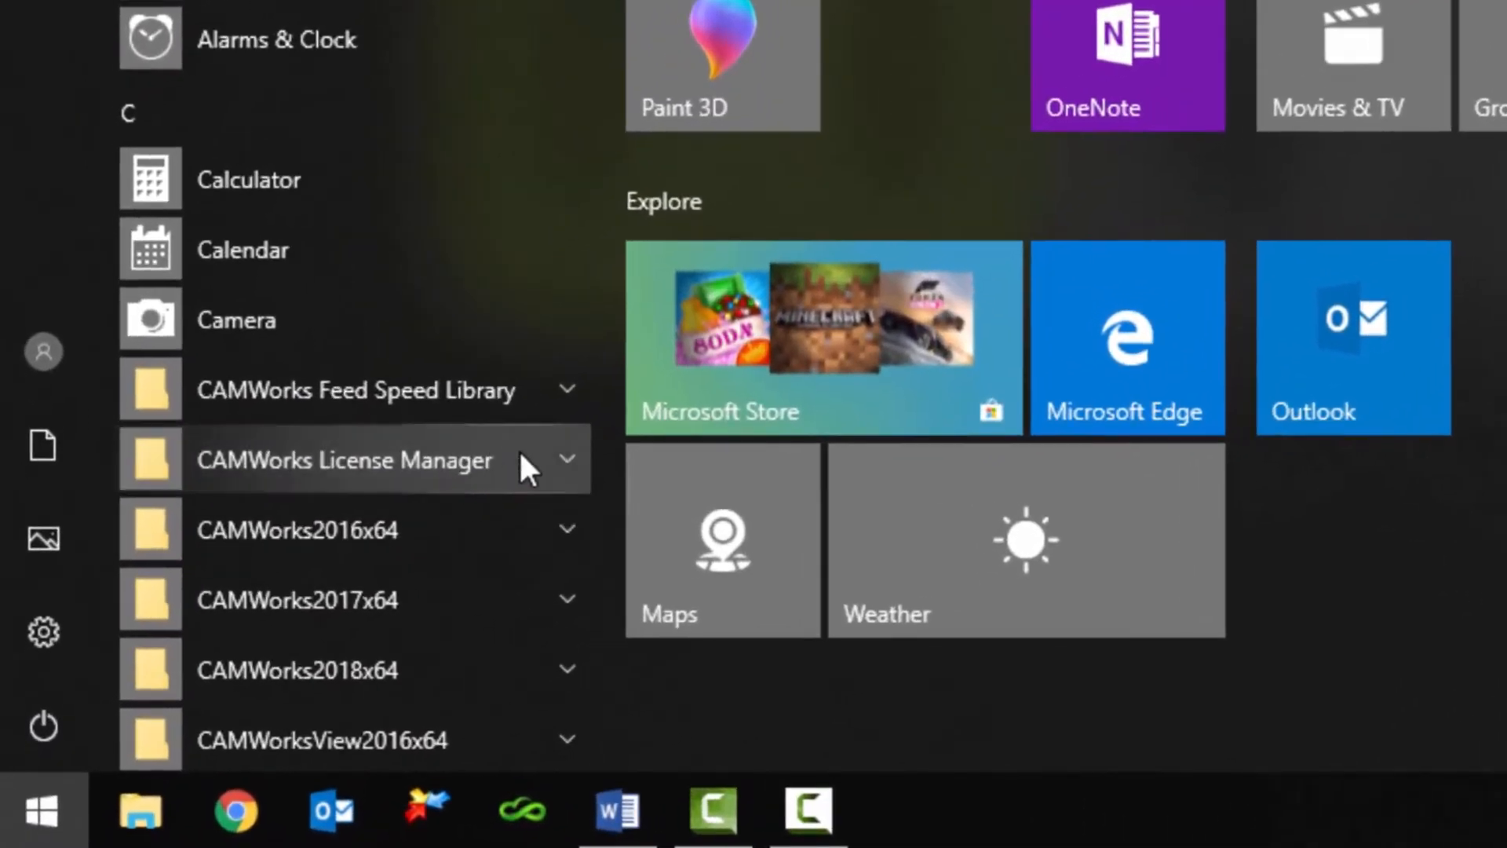
Step: Expand the CAMWorks License Manager folder in the Start menu to reveal CW License Manager
{"action": "left_click", "coordinate": [346, 460]}
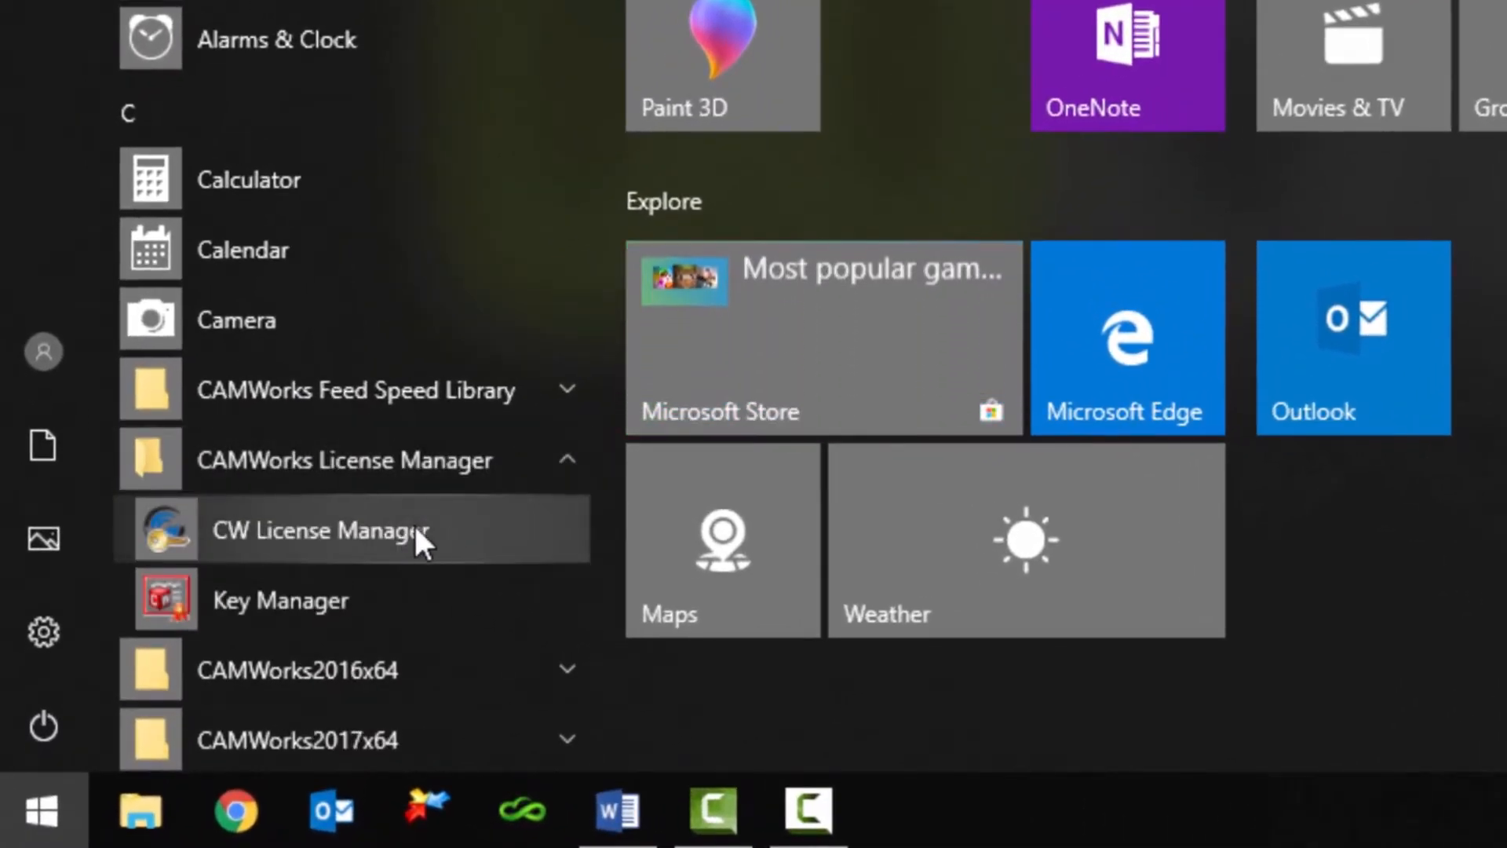
{"action": "right_click", "coordinate": [319, 530]}
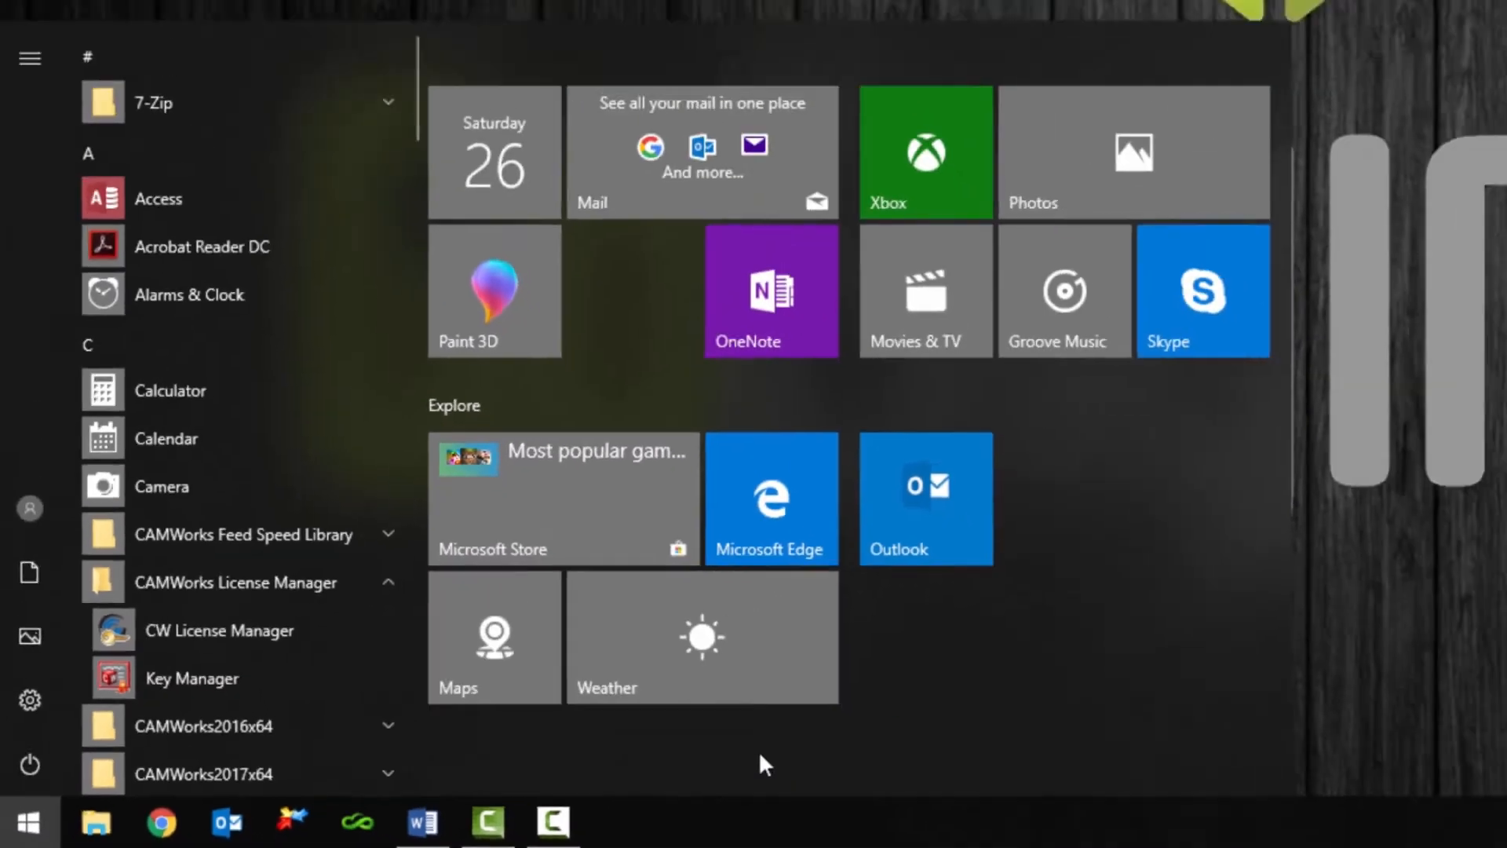
Step: Launch CW License Manager from the Start menu
{"action": "left_click", "coordinate": [220, 630]}
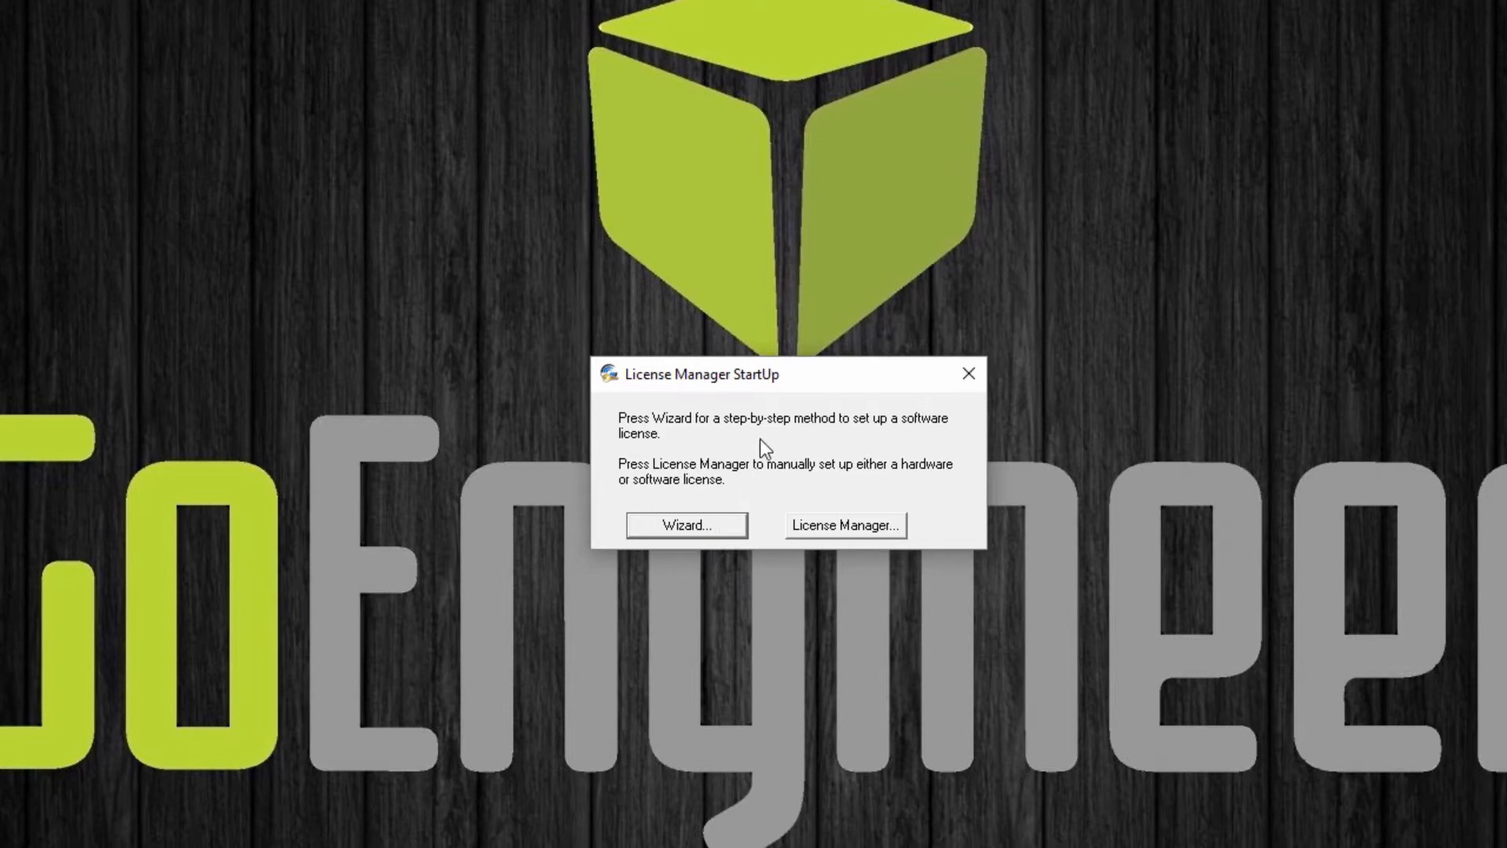
{"action": "mouse_move", "coordinate": [756, 496]}
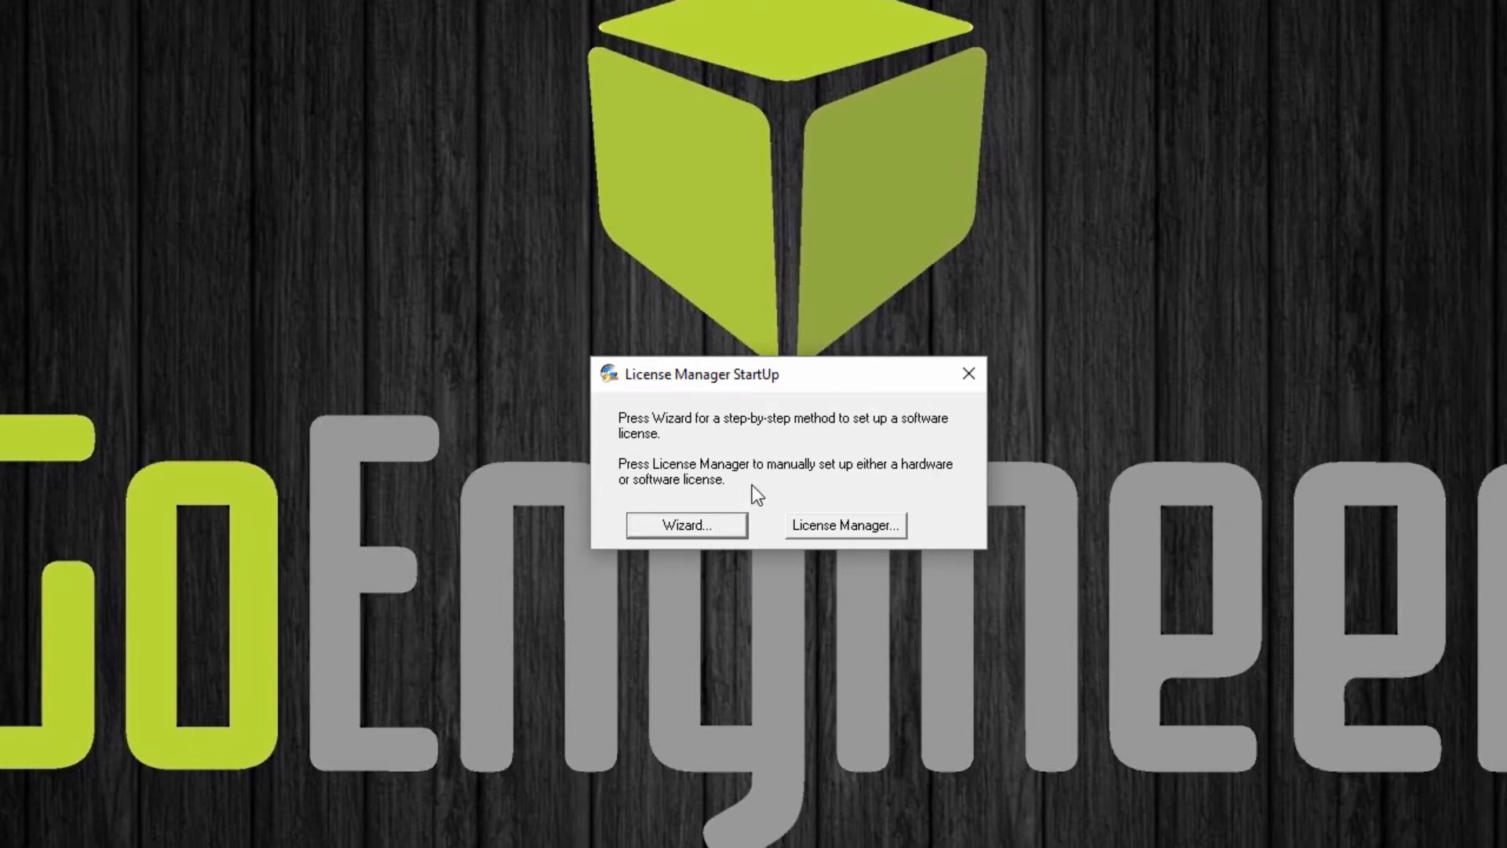
Step: Choose manual License Manager setup and go to License Setup with FlexLM node-locked file
{"action": "left_click", "coordinate": [846, 526]}
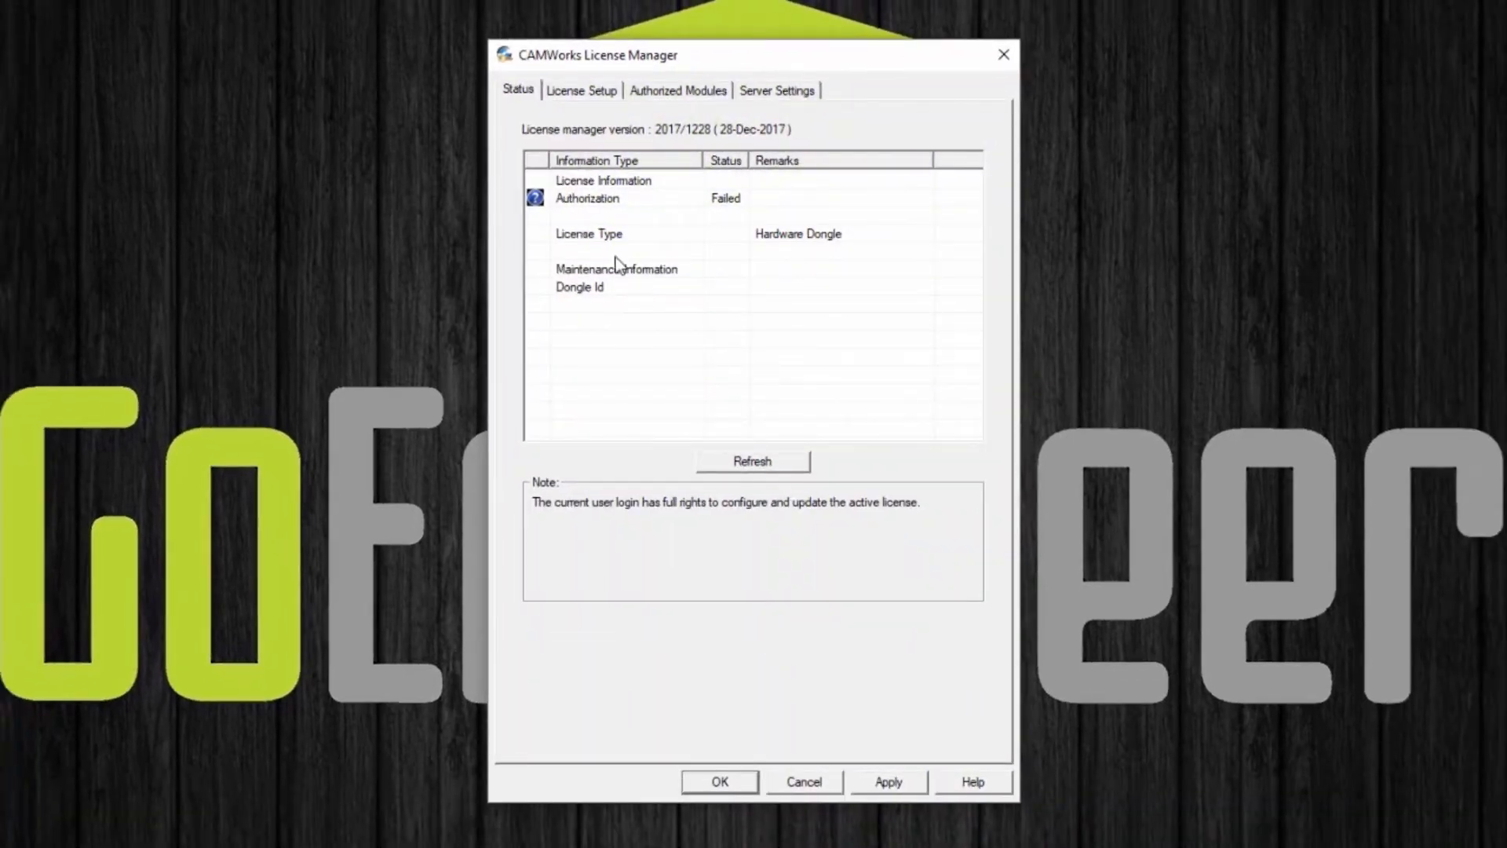
{"action": "left_click", "coordinate": [581, 90]}
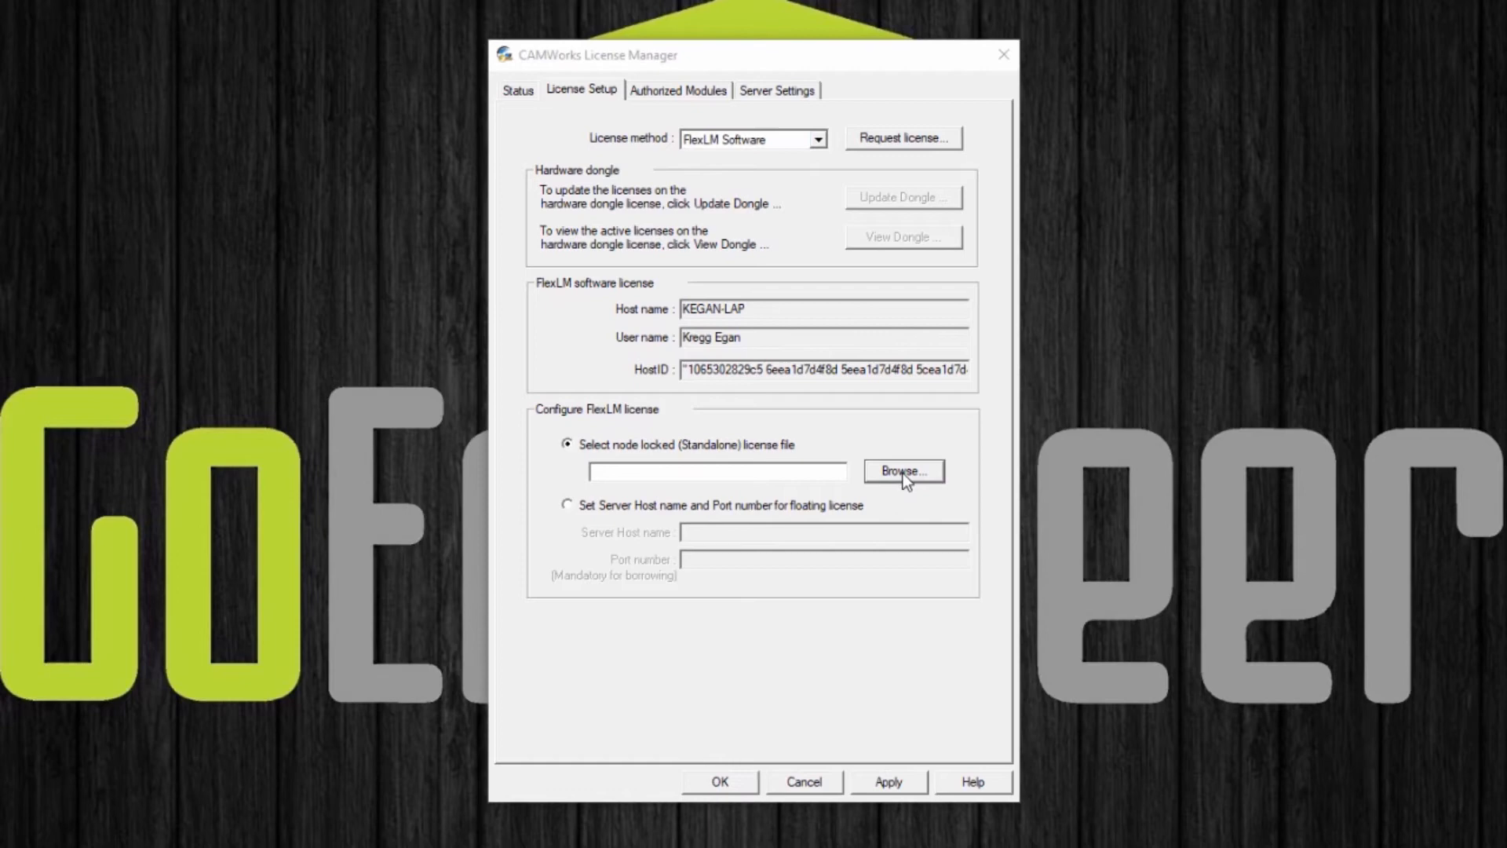
{"action": "left_click", "coordinate": [903, 470]}
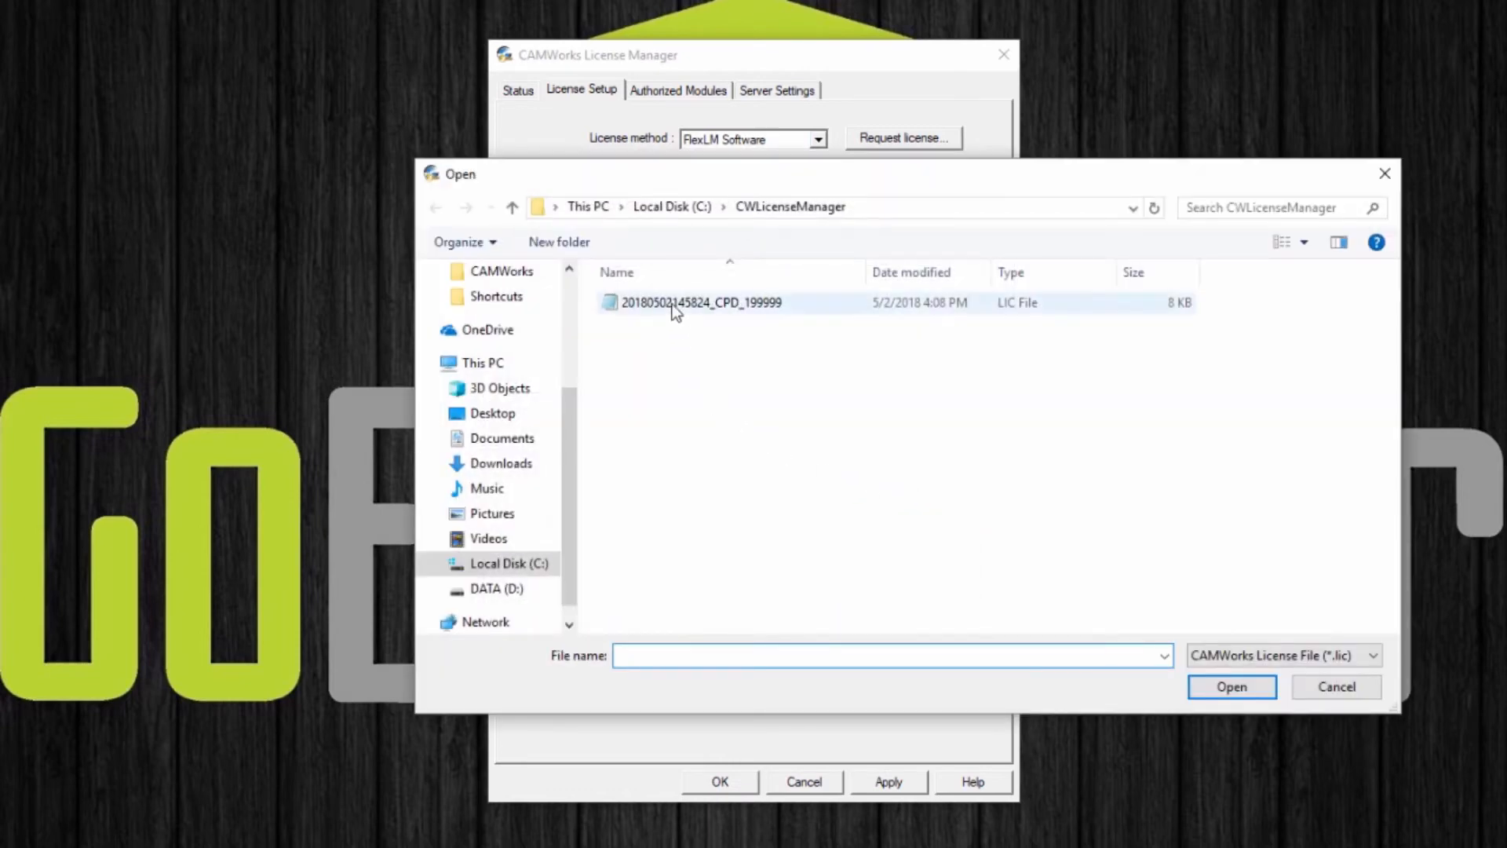
{"action": "mouse_move", "coordinate": [669, 305]}
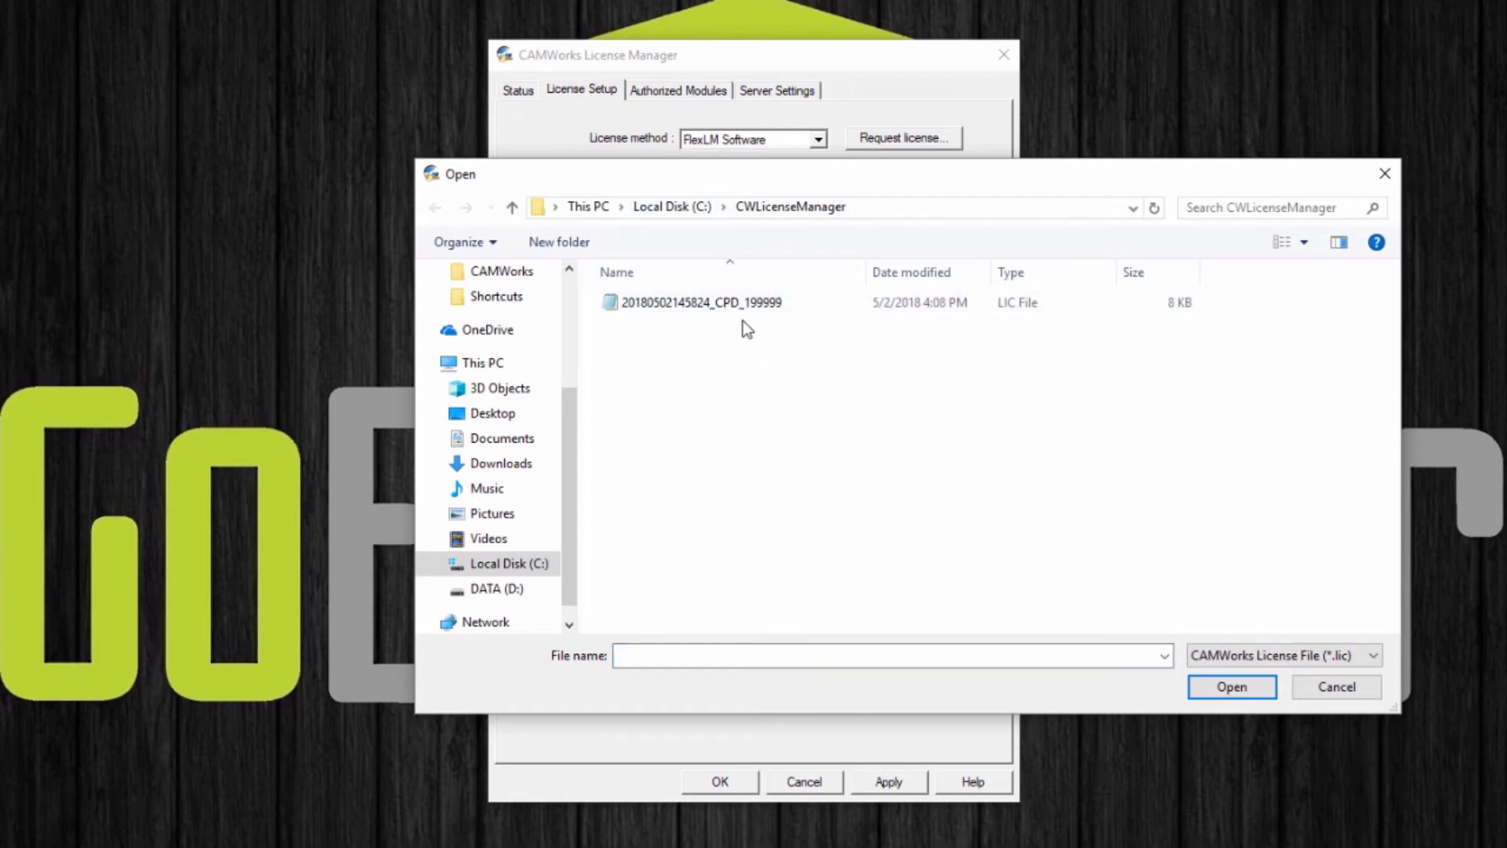
{"action": "left_click", "coordinate": [698, 302]}
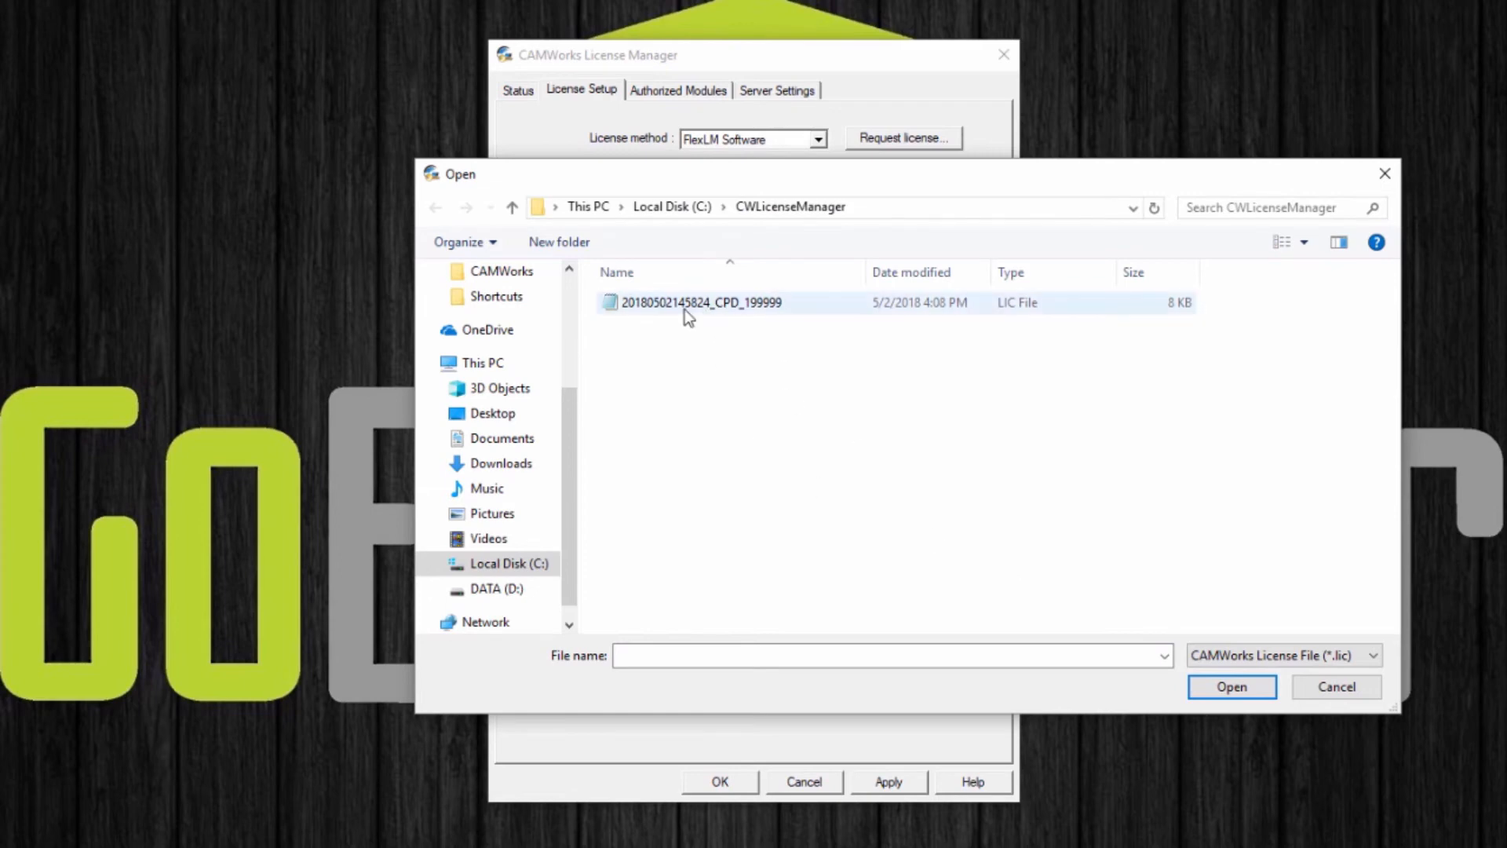
{"action": "left_click", "coordinate": [693, 303]}
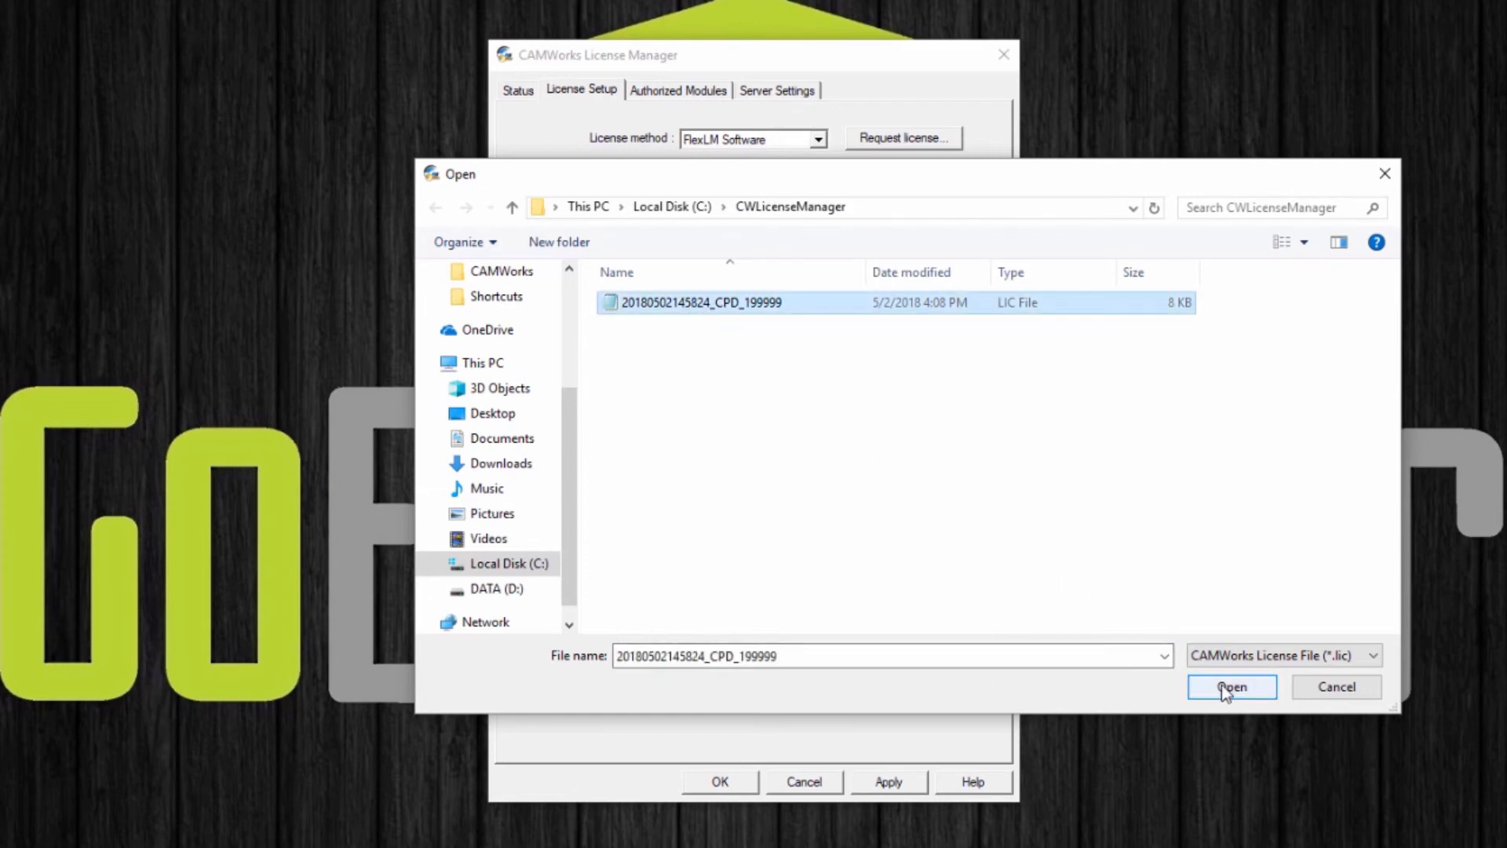
{"action": "left_click", "coordinate": [1232, 687]}
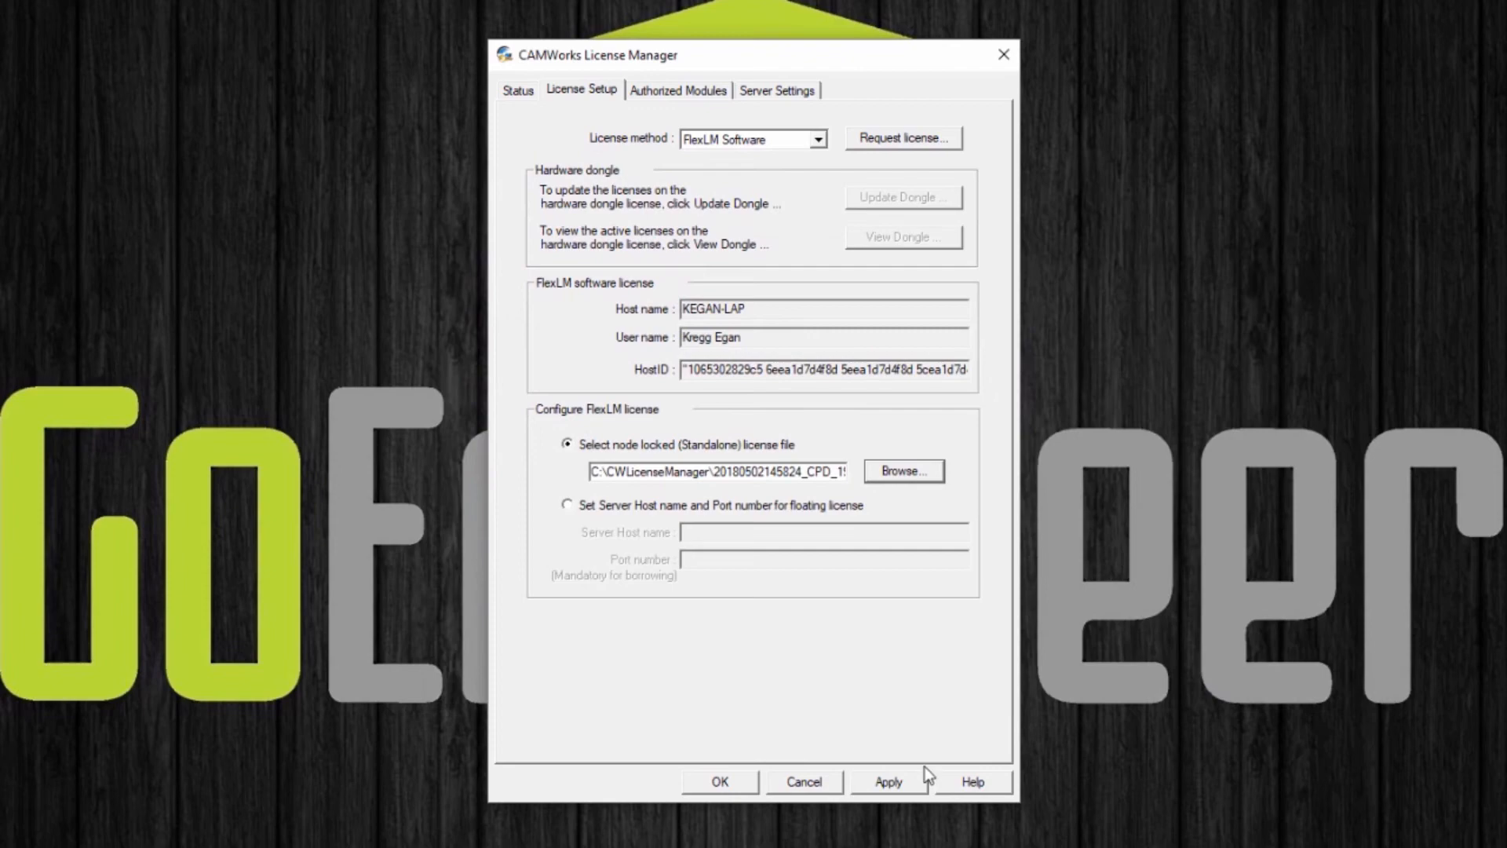
{"action": "mouse_move", "coordinate": [529, 179]}
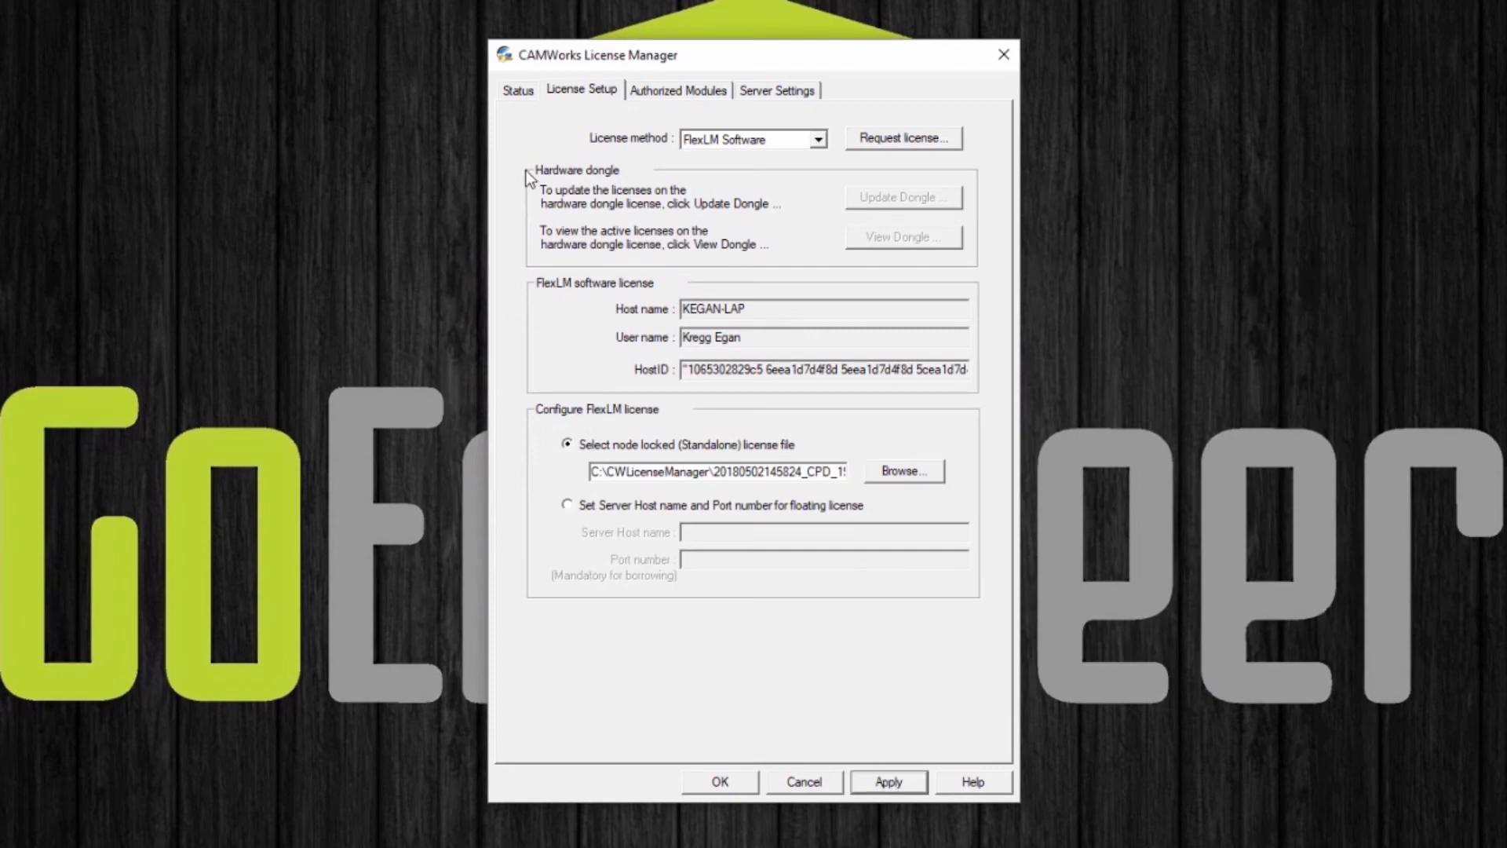
{"action": "left_click", "coordinate": [517, 91]}
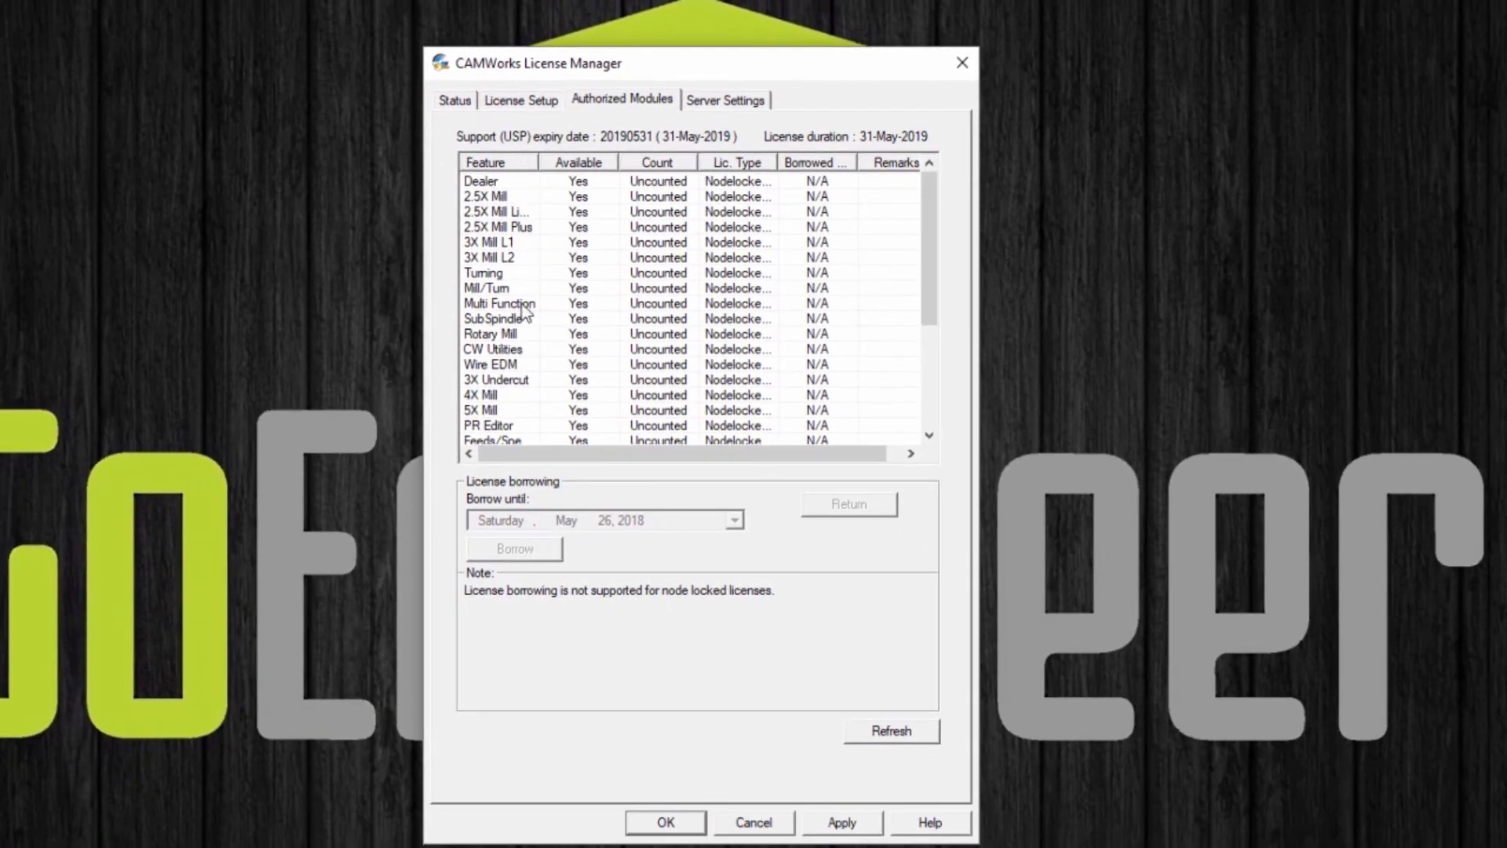
{"action": "mouse_move", "coordinate": [565, 311]}
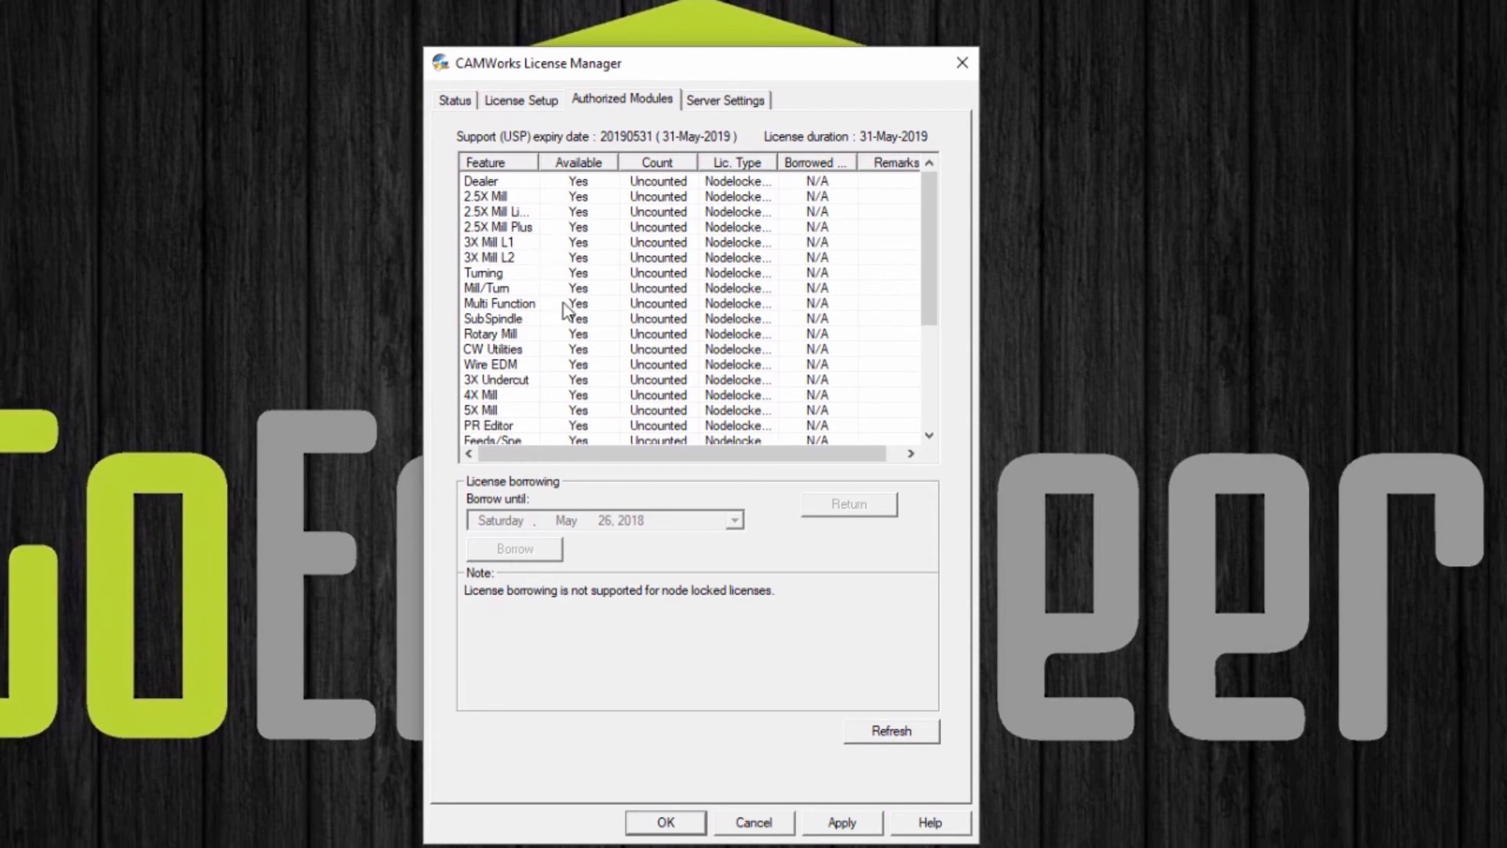